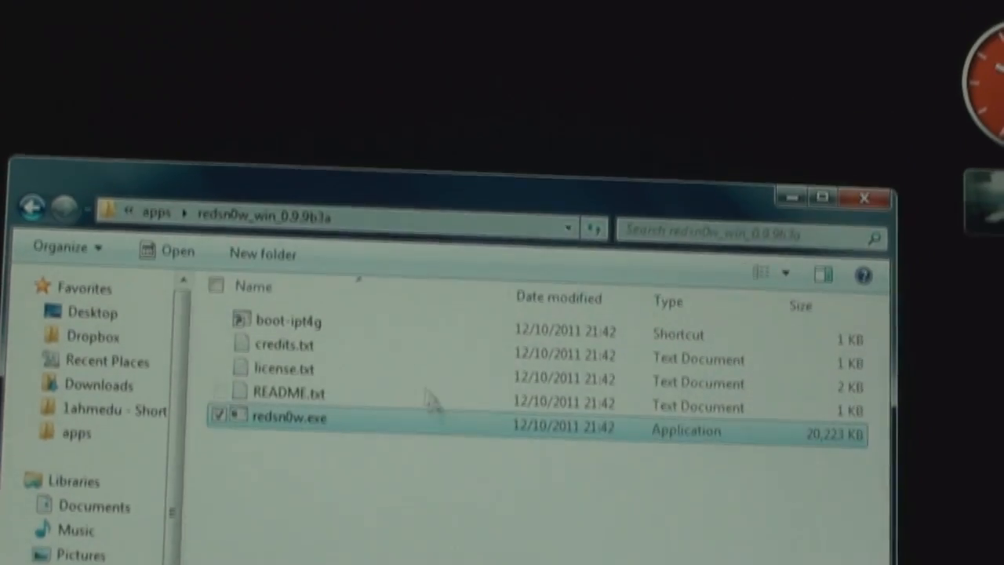
# - Launch redsn0w.exe and allow the unverified program to run
pyautogui.doubleClick(289, 417)
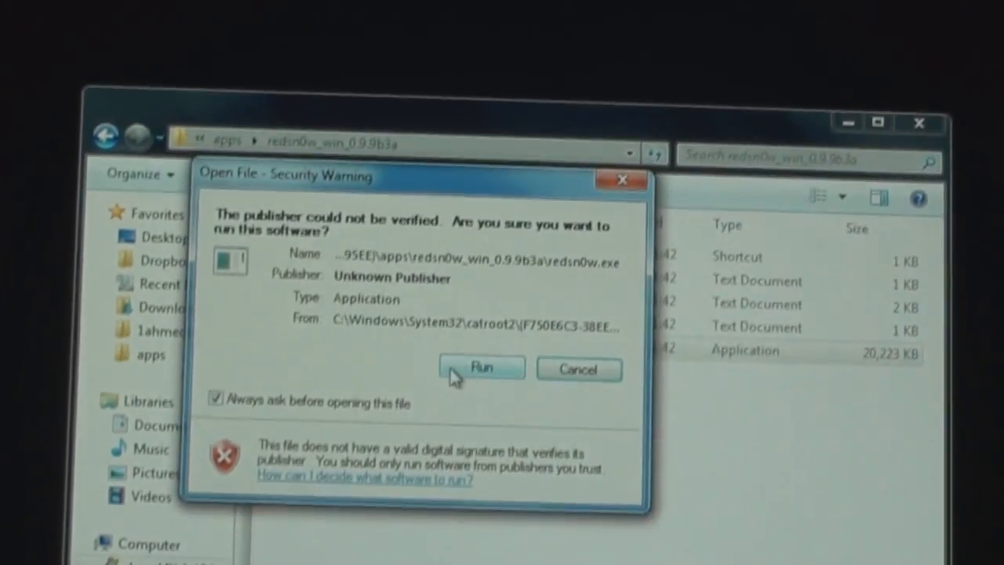
pyautogui.click(480, 367)
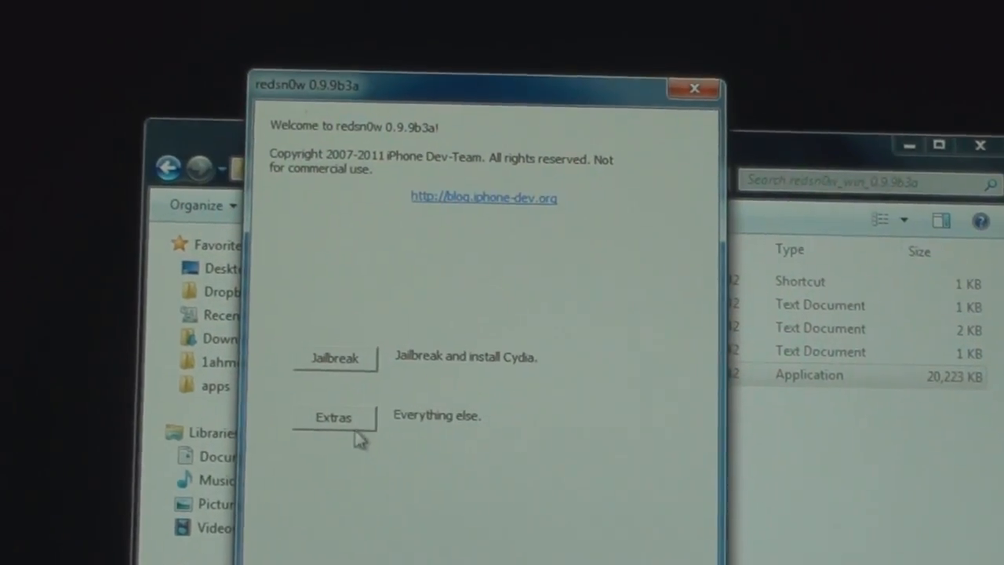
# - Select the custom IPSW via Extras, identified as iPod4,1 5.0 build 9A334, and return to the welcome screen
pyautogui.click(333, 417)
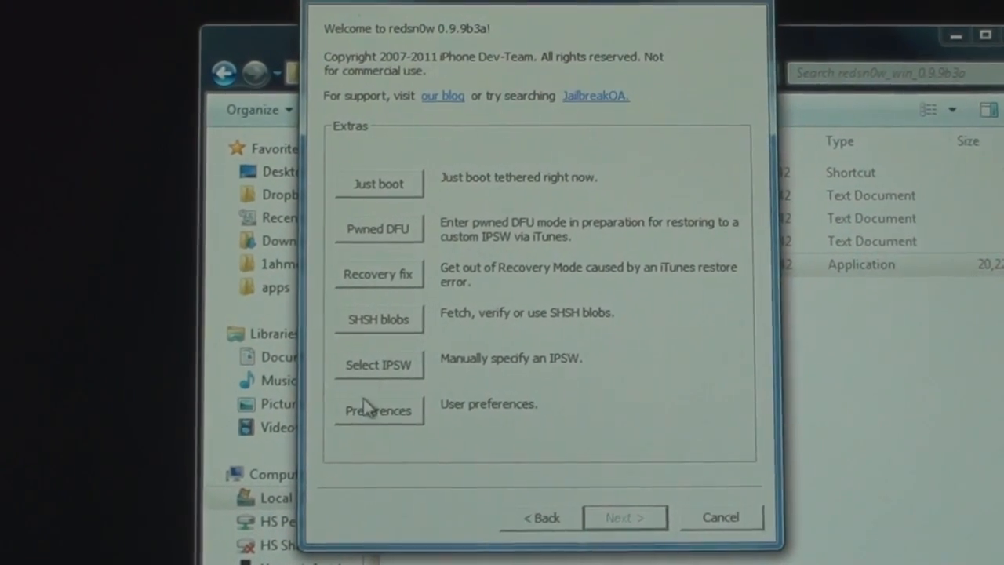
pyautogui.click(378, 364)
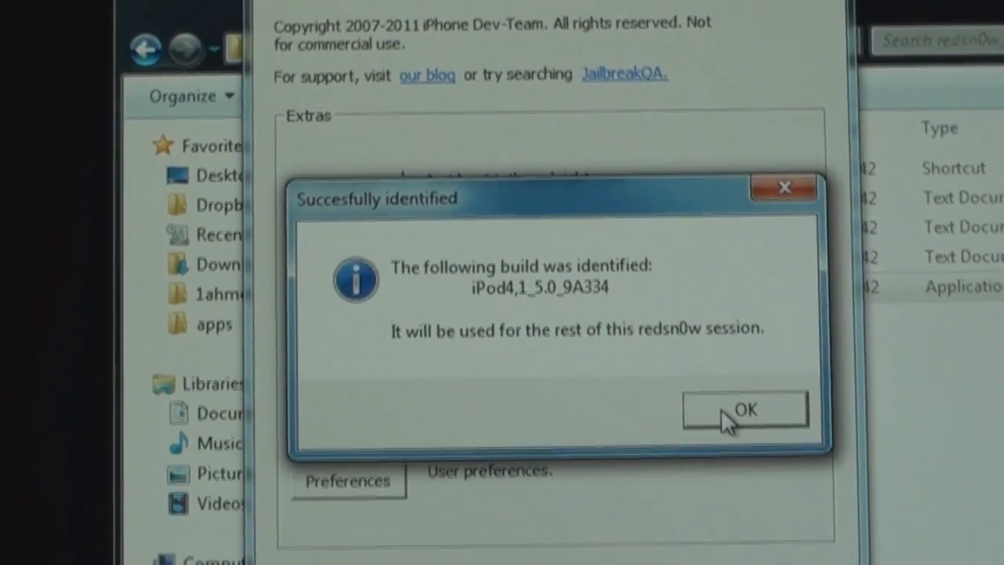
pyautogui.click(743, 409)
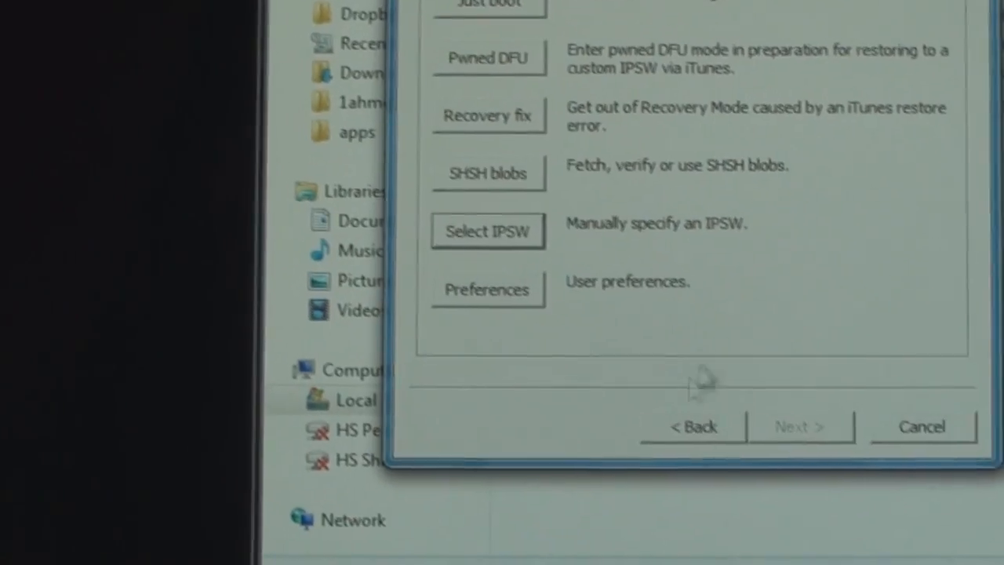
pyautogui.click(692, 426)
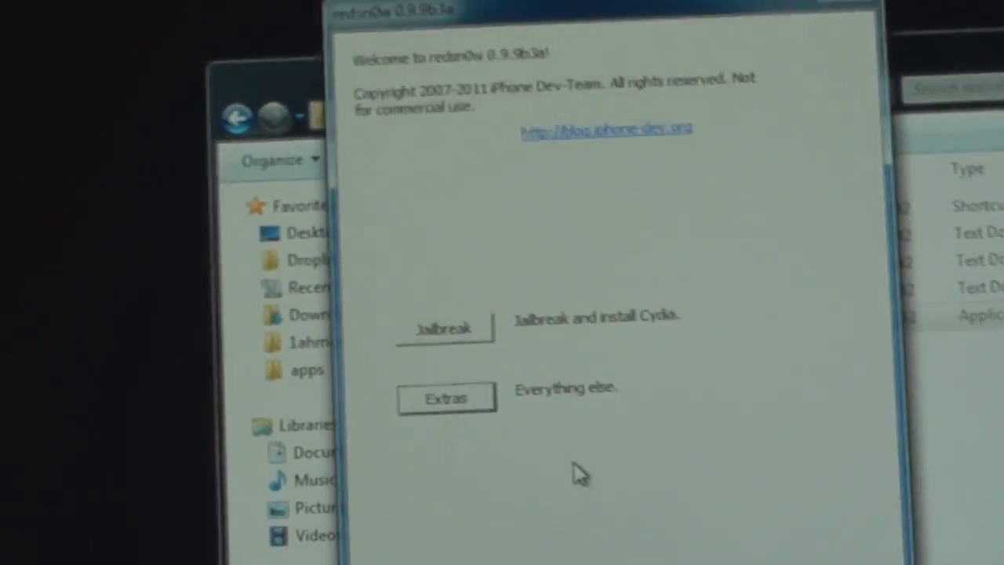
# - Start the jailbreak and enable battery percentage, keeping Install Cydia checked
pyautogui.click(444, 328)
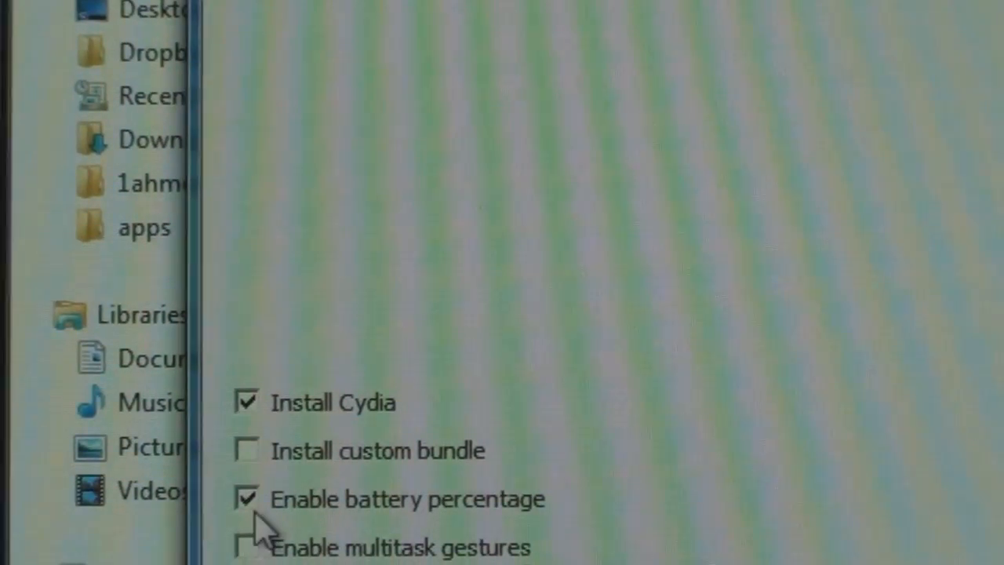
pyautogui.click(245, 499)
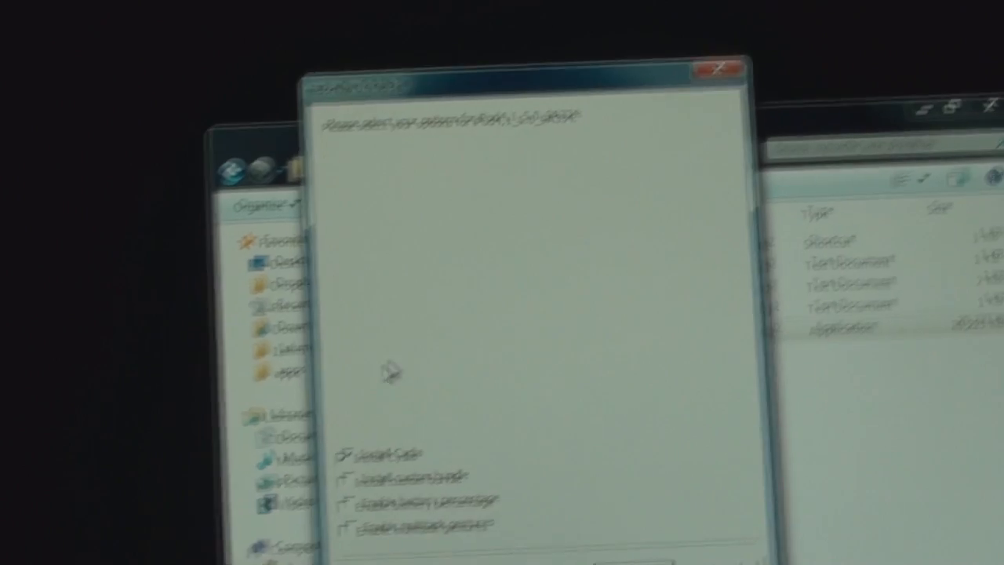
# - Proceed from the jailbreak options into the DFU mode instructions so the progress bar begins
pyautogui.click(693, 528)
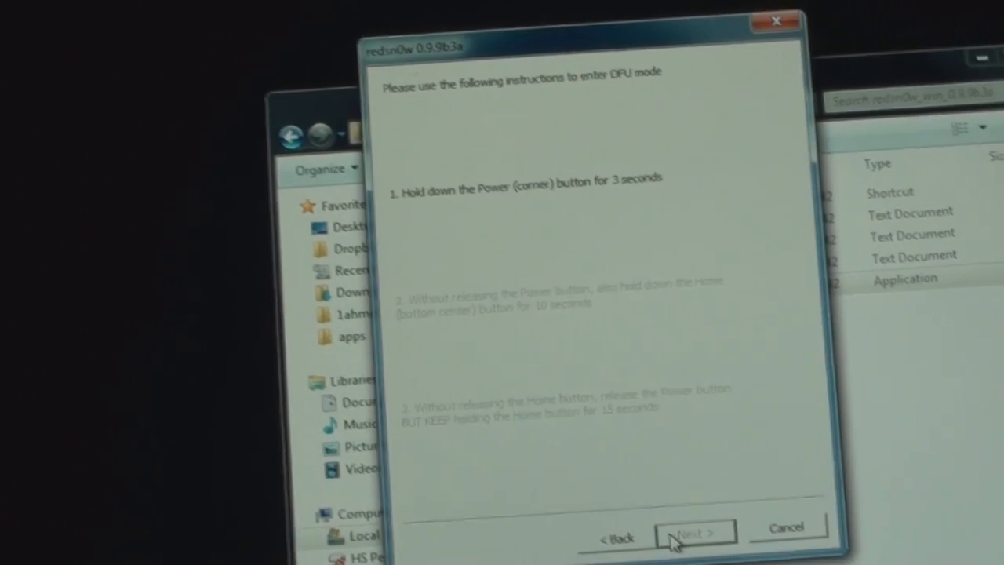
pyautogui.click(693, 530)
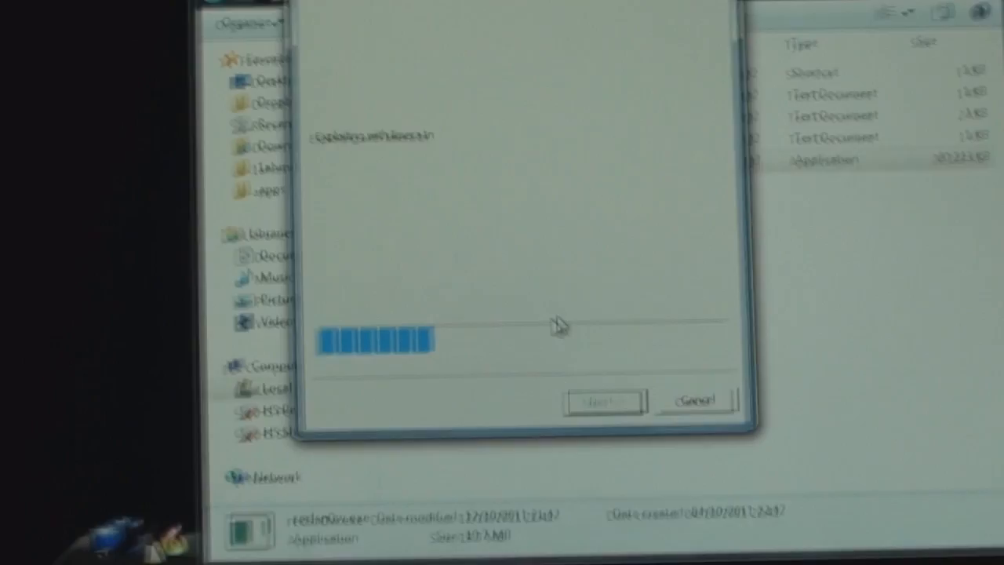